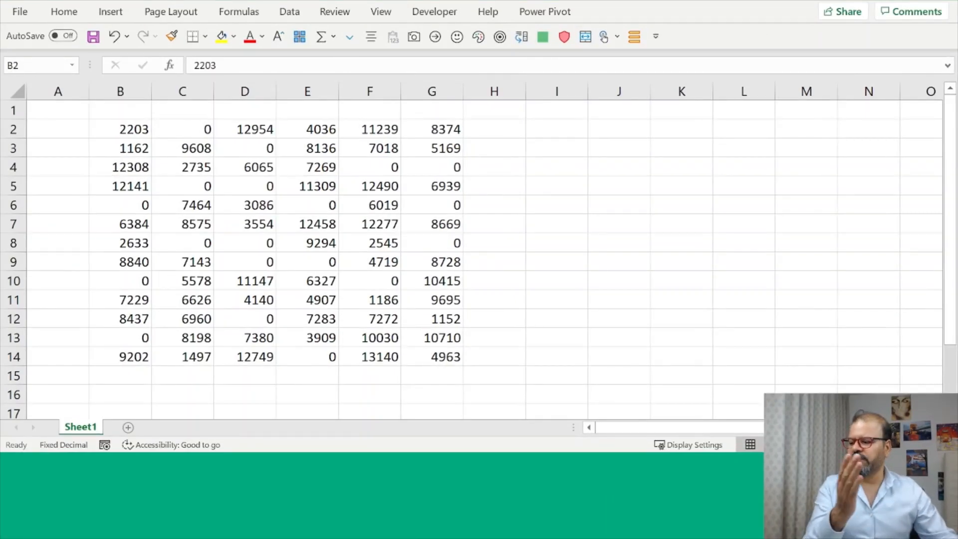
pyautogui.moveTo(198, 154)
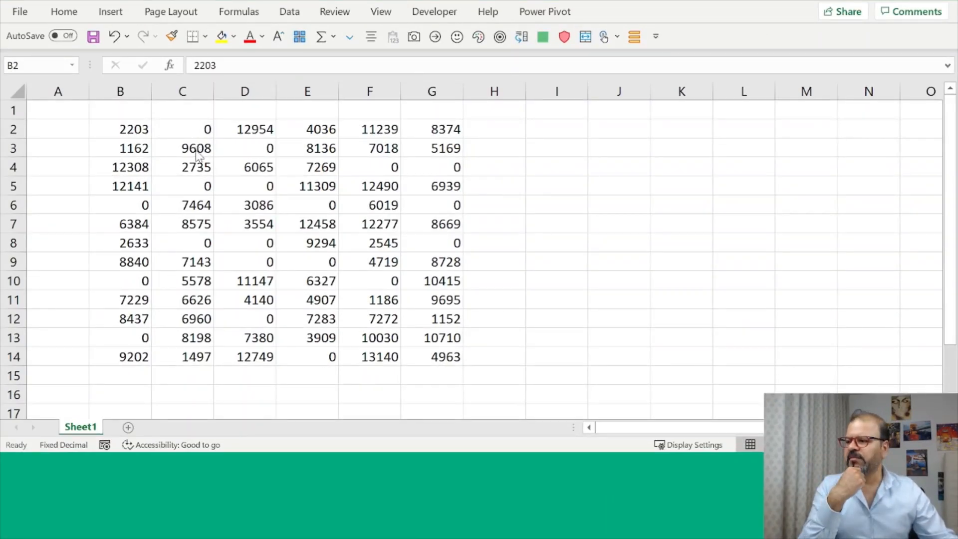
pyautogui.moveTo(441, 348)
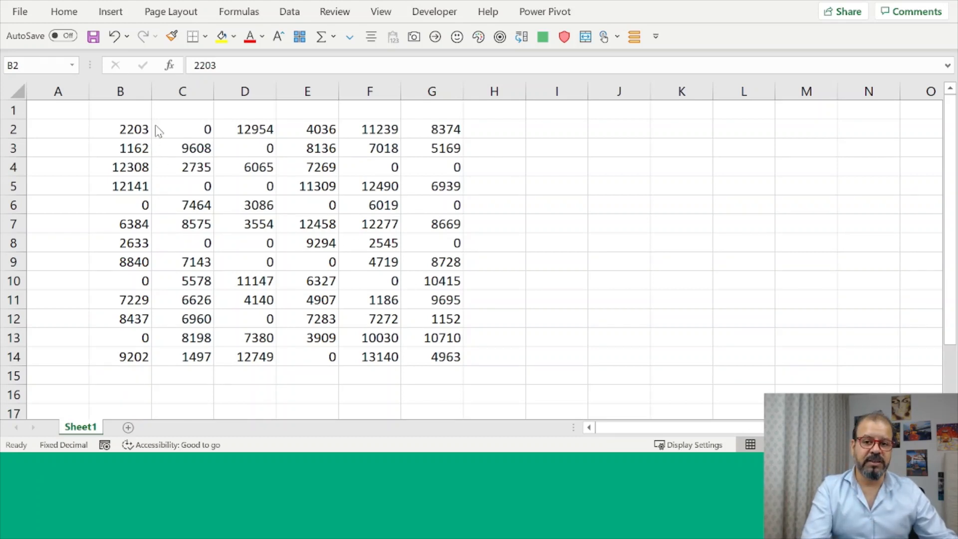
# Select the number table B2:G14
pyautogui.click(120, 128)
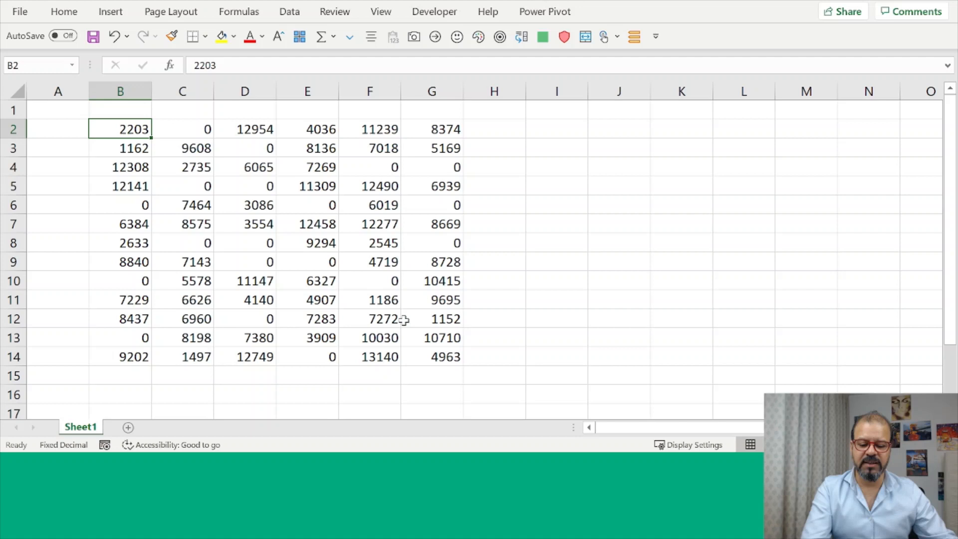
pyautogui.moveTo(120, 129); pyautogui.dragTo(432, 356)
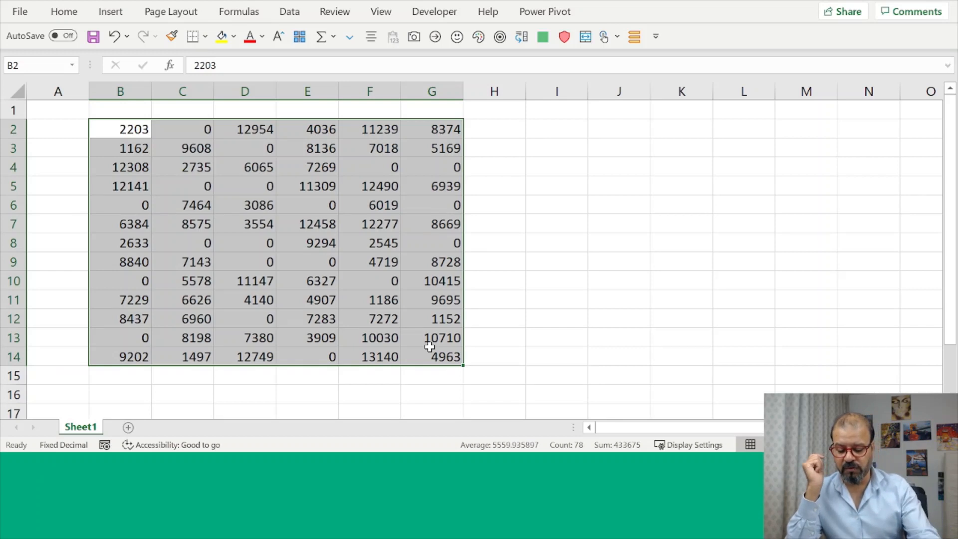
# Open Format Cells (Ctrl+1) on the Custom category with code #,##0;[Red]-#,##0
pyautogui.press('ctrl+1')
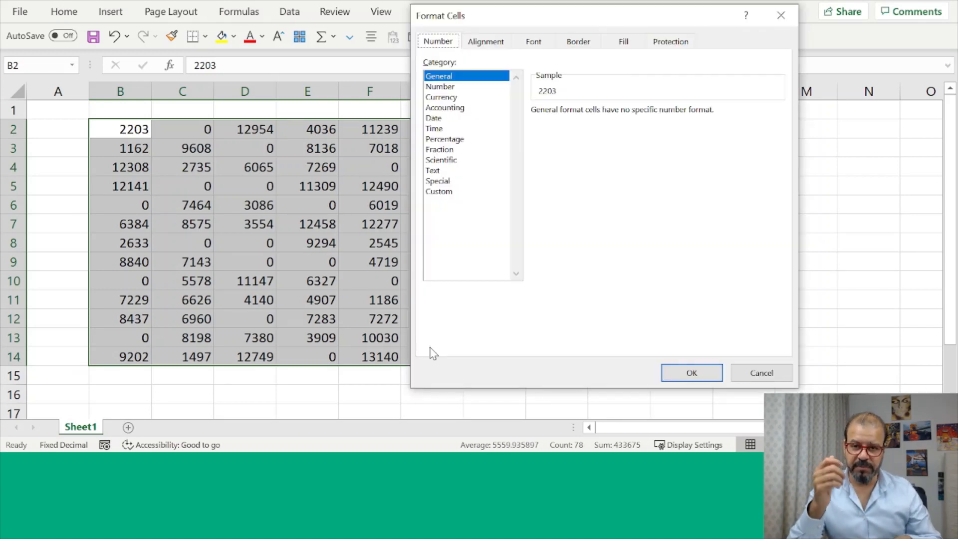
pyautogui.moveTo(767, 323)
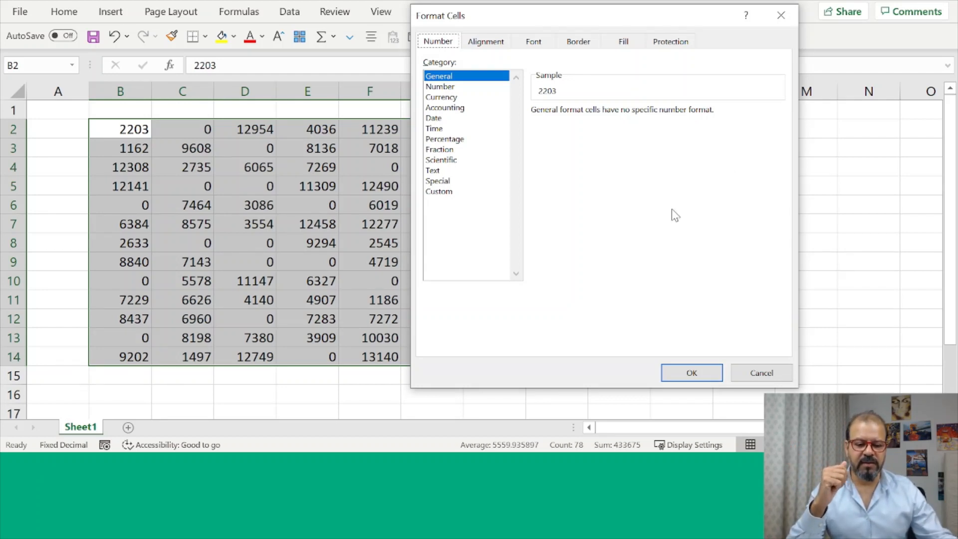
pyautogui.click(439, 191)
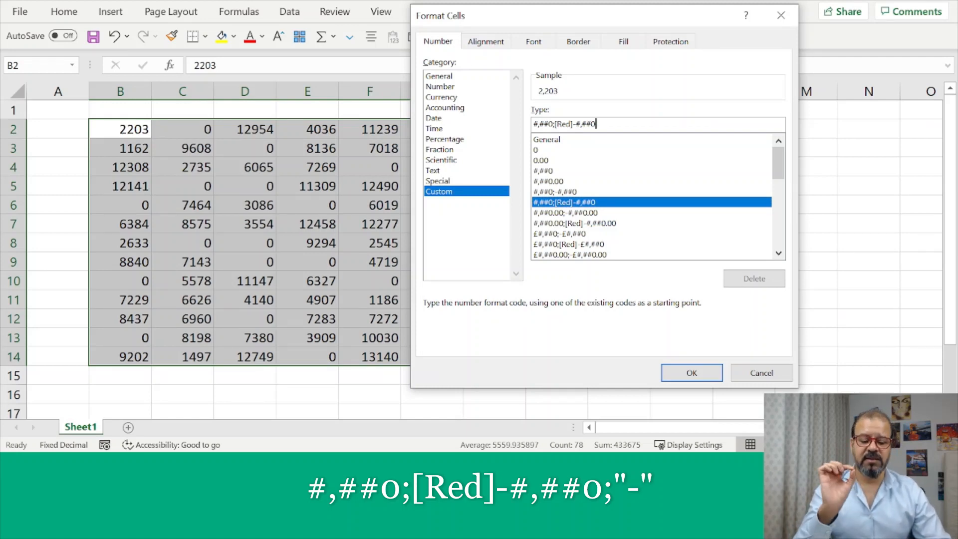
# Extend the format code to #,##0;[Red]-#,##0;"-" so zeros show as a dash
pyautogui.write(';"-')
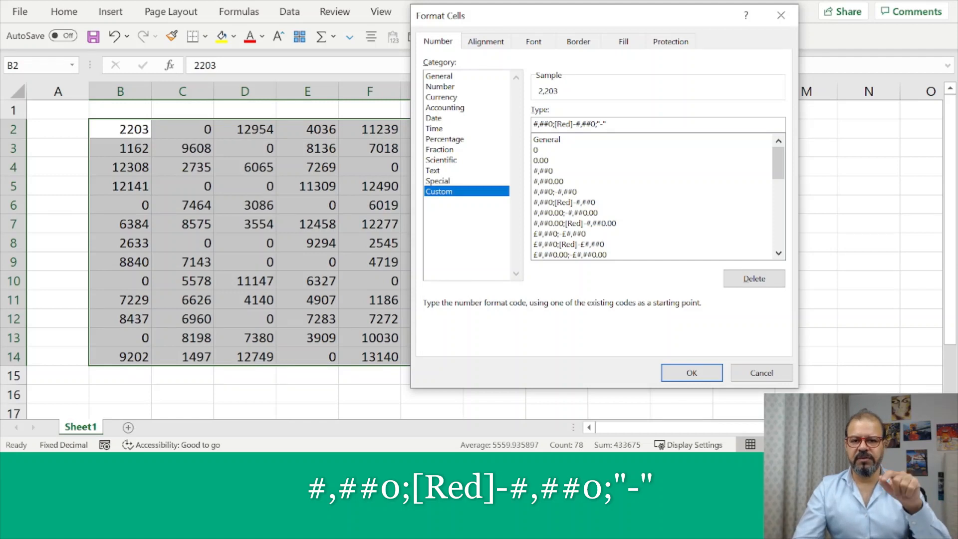
pyautogui.click(602, 124)
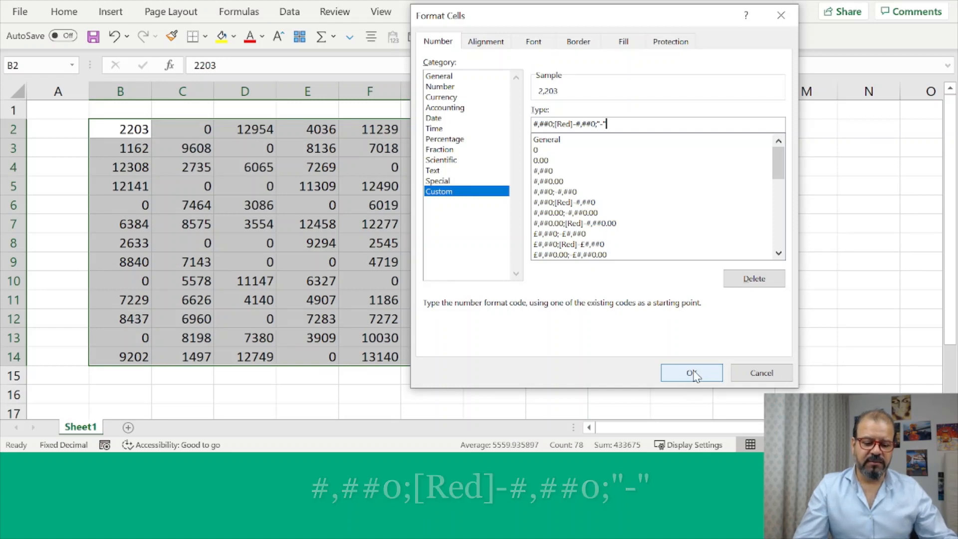
# Apply the custom format and deselect to see thousands separators and dashes for zeros
pyautogui.click(691, 372)
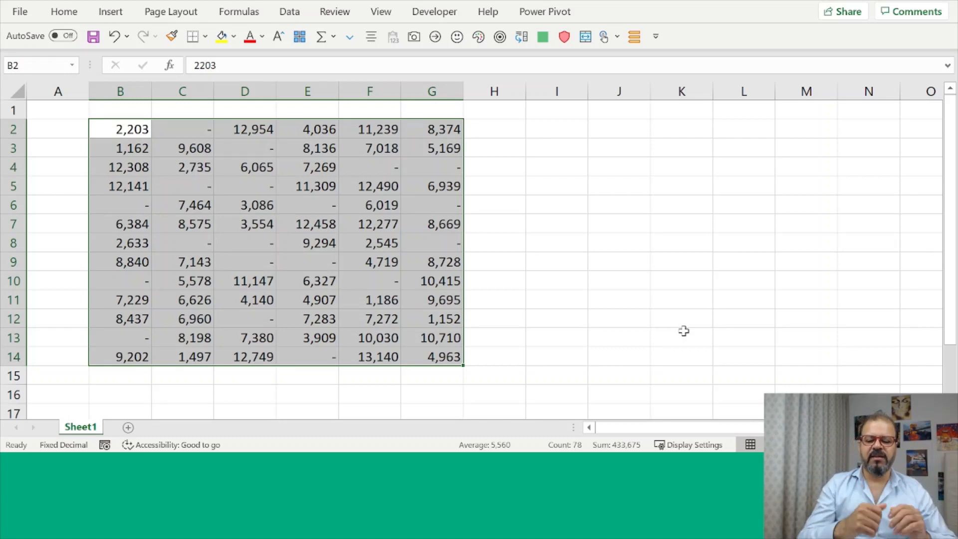
pyautogui.click(494, 281)
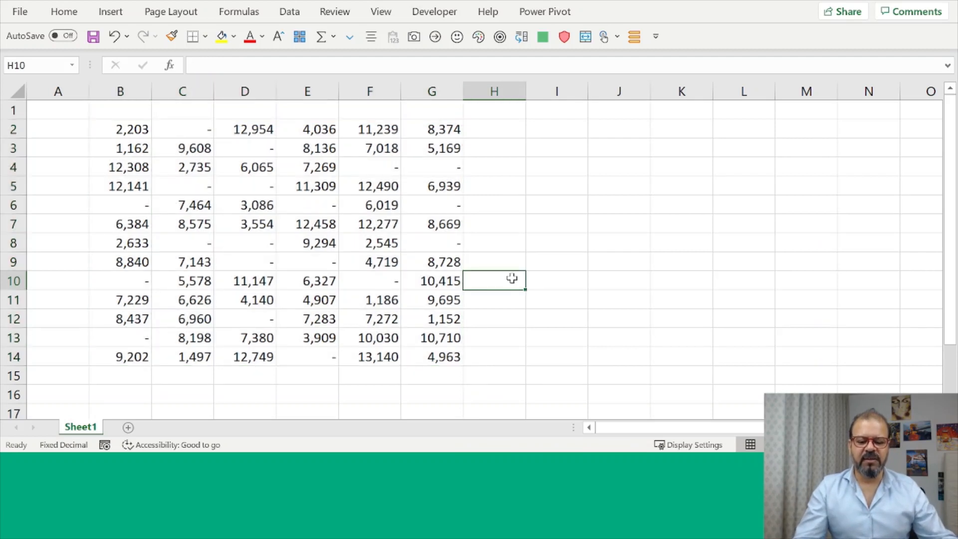